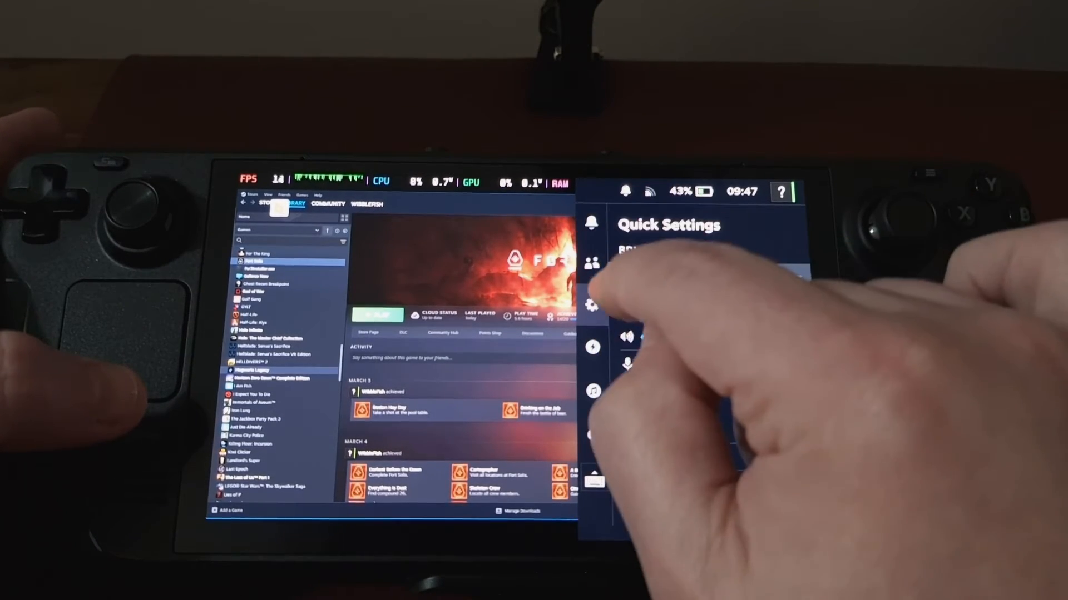
Enable the TDP limit in Performance settings and set it to 5 watts
{"action": "left_click", "coordinate": [592, 347]}
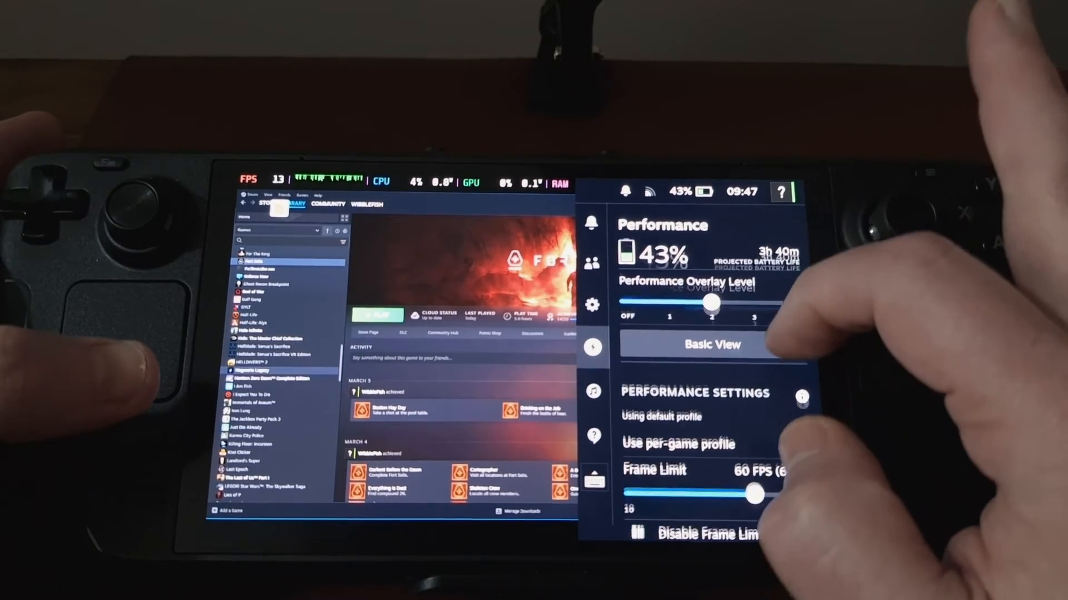
{"action": "scroll", "scroll_direction": "down", "scroll_amount": 3}
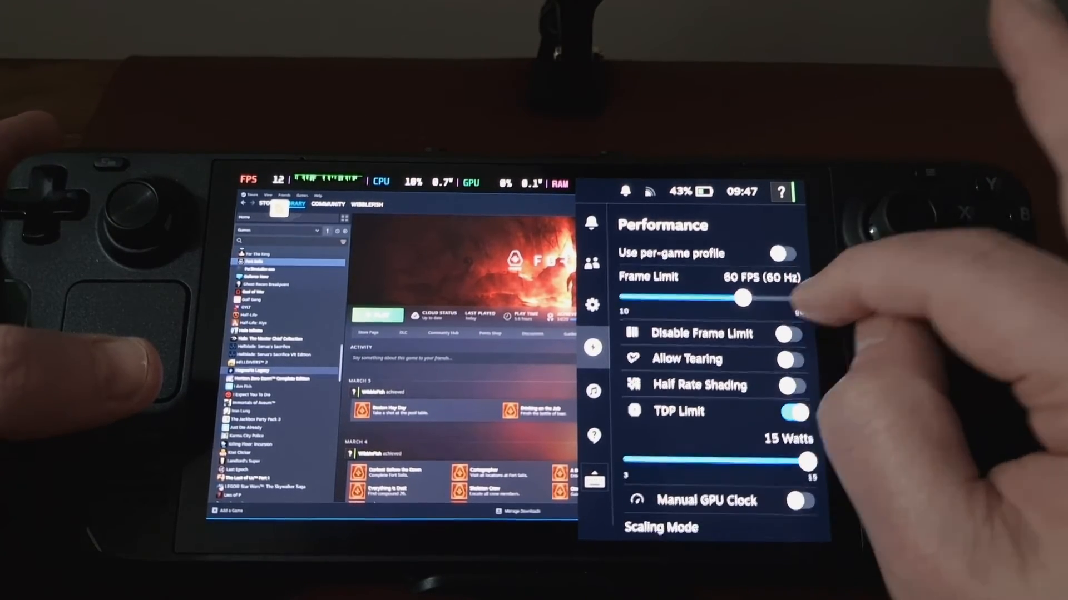
{"action": "left_click", "coordinate": [792, 412]}
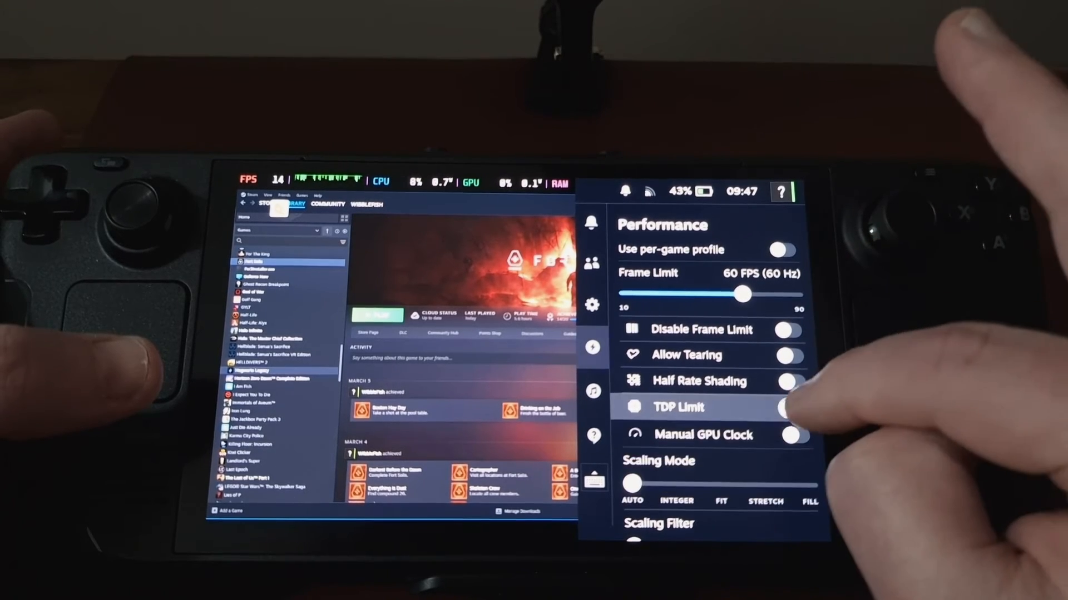
{"action": "left_click", "coordinate": [789, 407]}
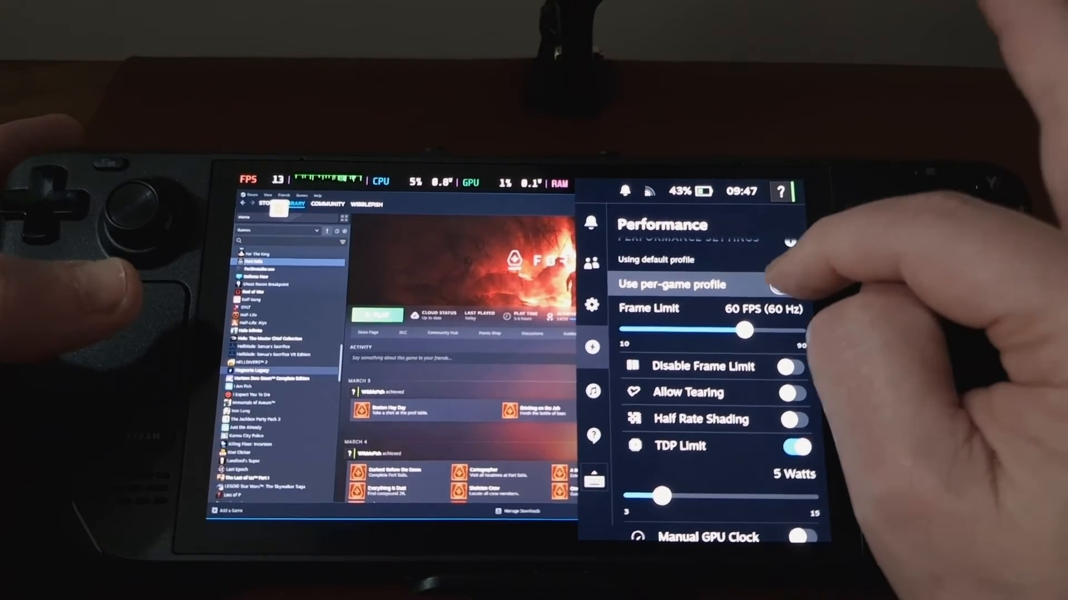
{"action": "left_click", "coordinate": [784, 285]}
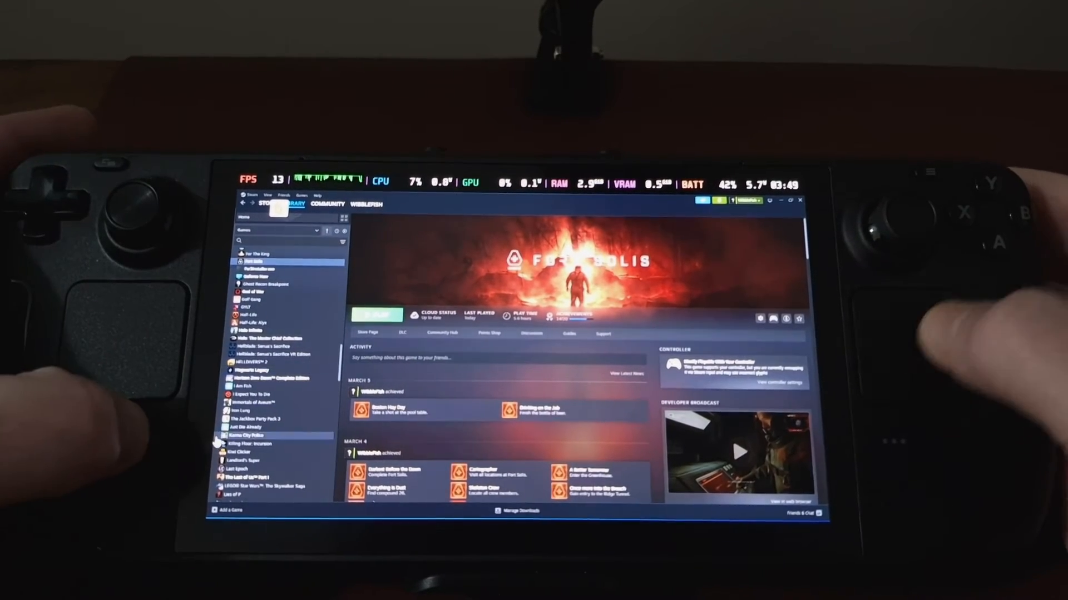
Select Hogwarts Legacy in the library sidebar and start it with Play
{"action": "left_click", "coordinate": [262, 362]}
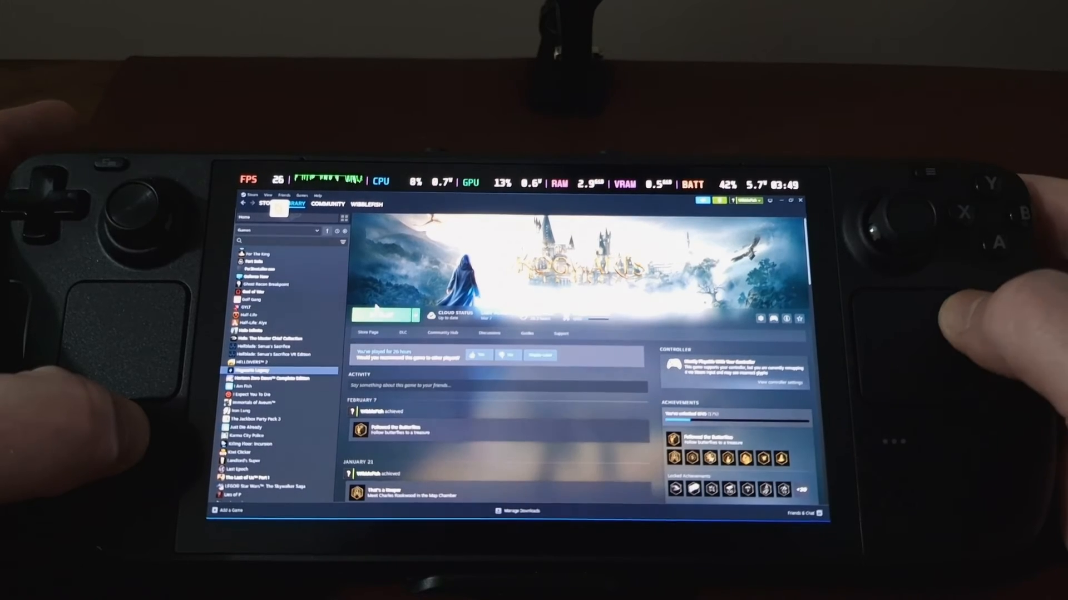
{"action": "left_click", "coordinate": [380, 314]}
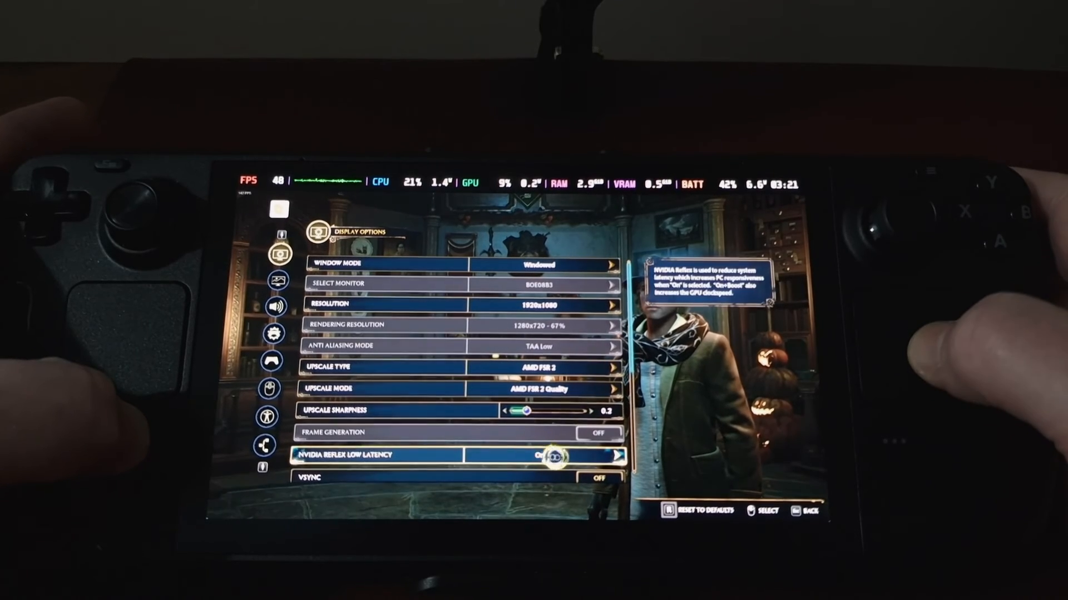
{"action": "key", "text": "down"}
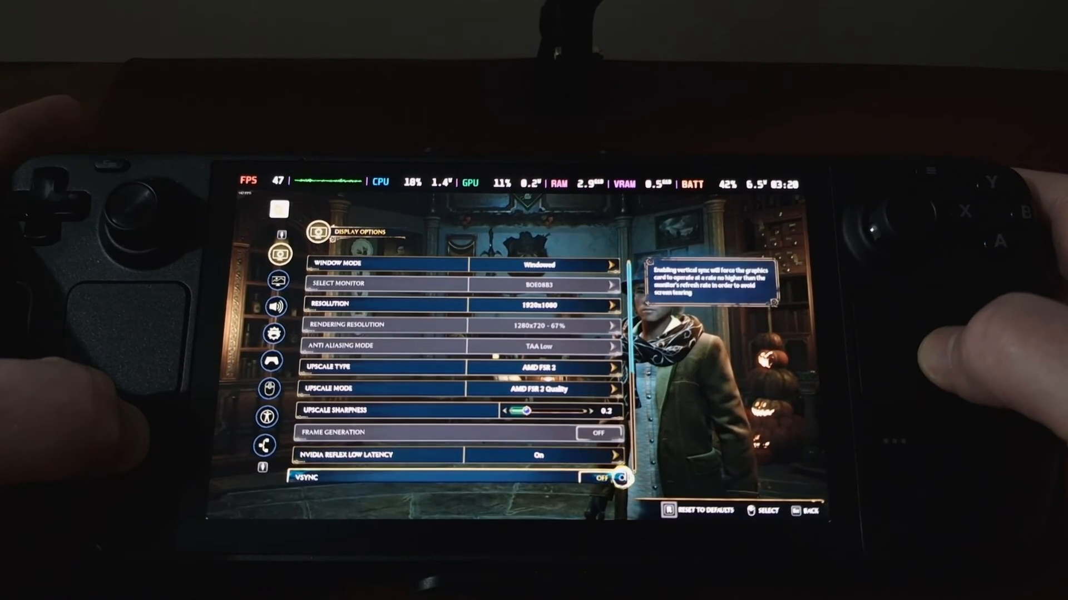
{"action": "scroll", "scroll_direction": "down", "scroll_amount": 3}
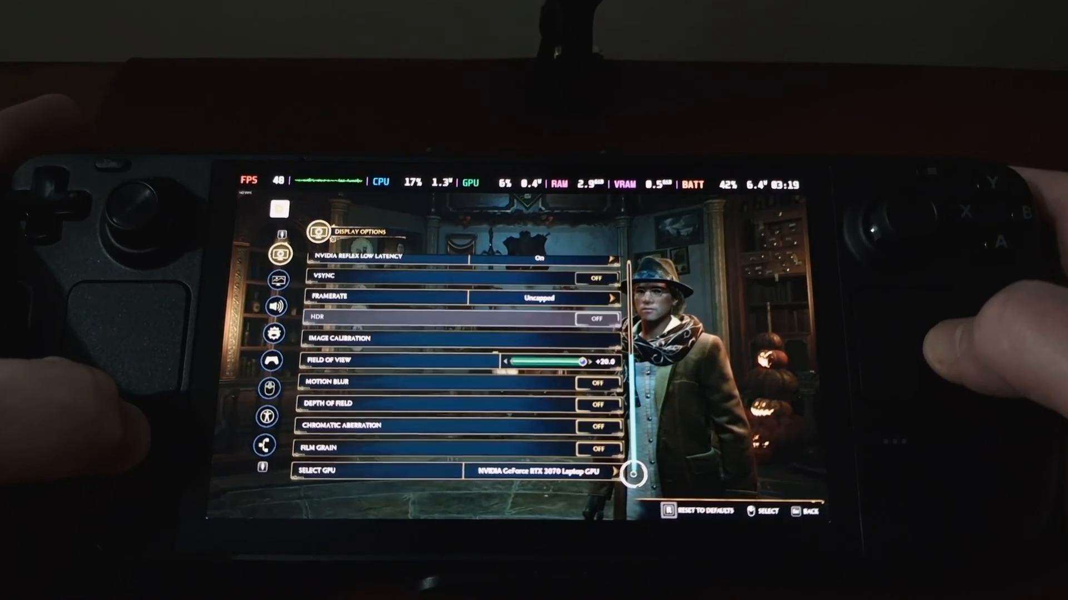
{"action": "left_click", "coordinate": [459, 471]}
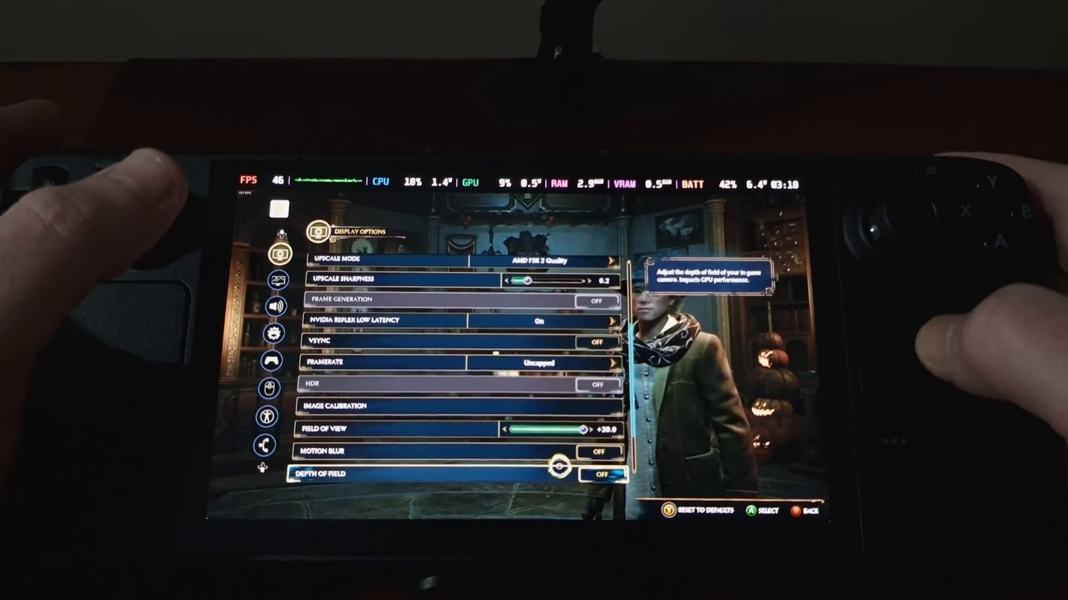
{"action": "scroll", "scroll_direction": "down", "scroll_amount": 3}
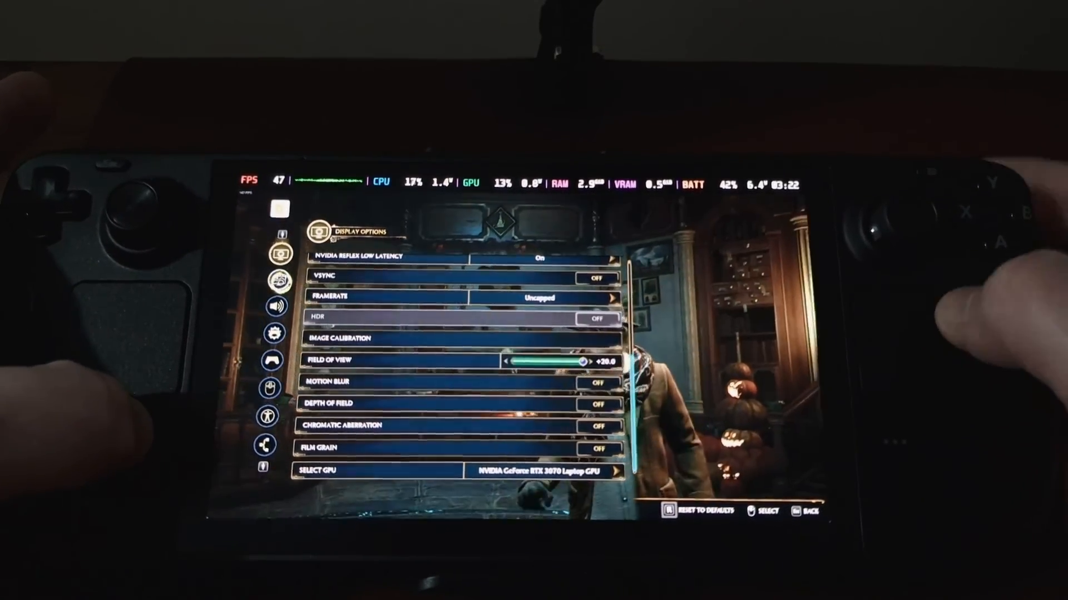
Review the Graphics Options (Medium presets, ray tracing off) and choose the existing character save
{"action": "left_click", "coordinate": [278, 281]}
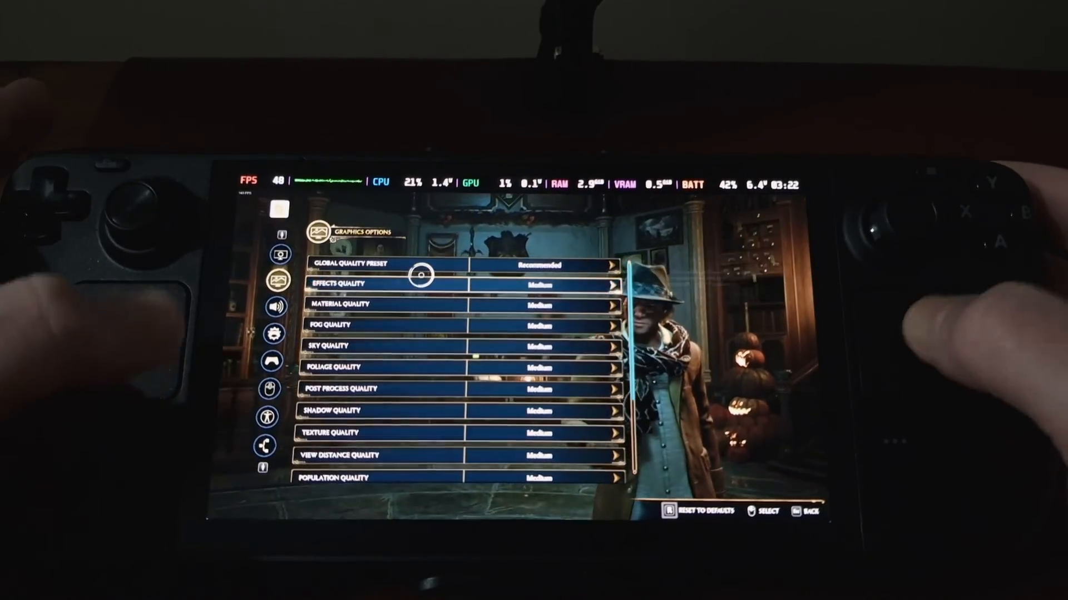
{"action": "scroll", "scroll_direction": "down", "scroll_amount": 3}
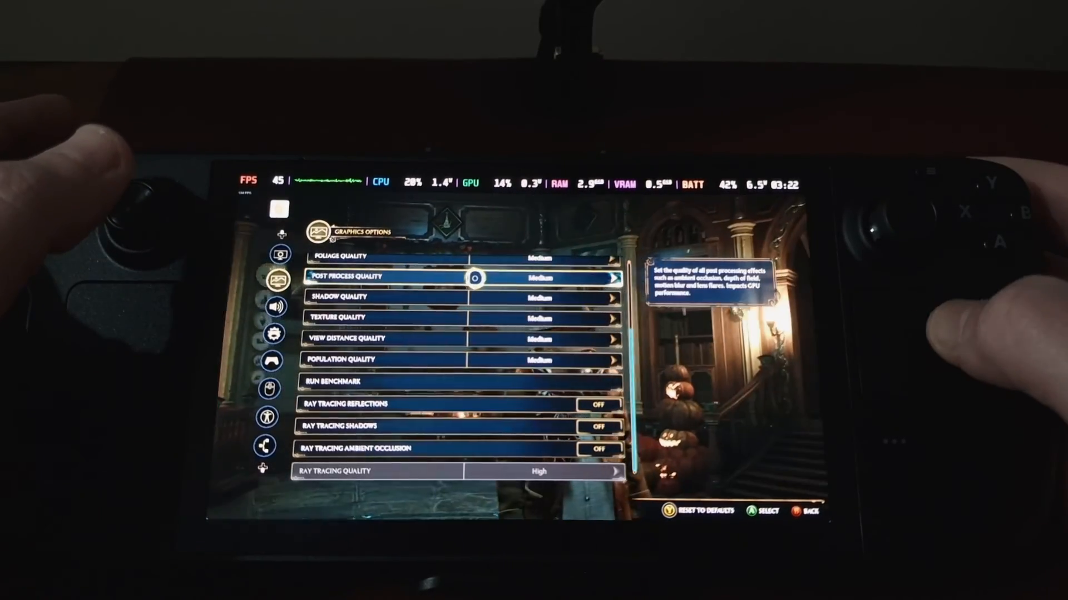
{"action": "scroll", "scroll_direction": "up", "scroll_amount": 3}
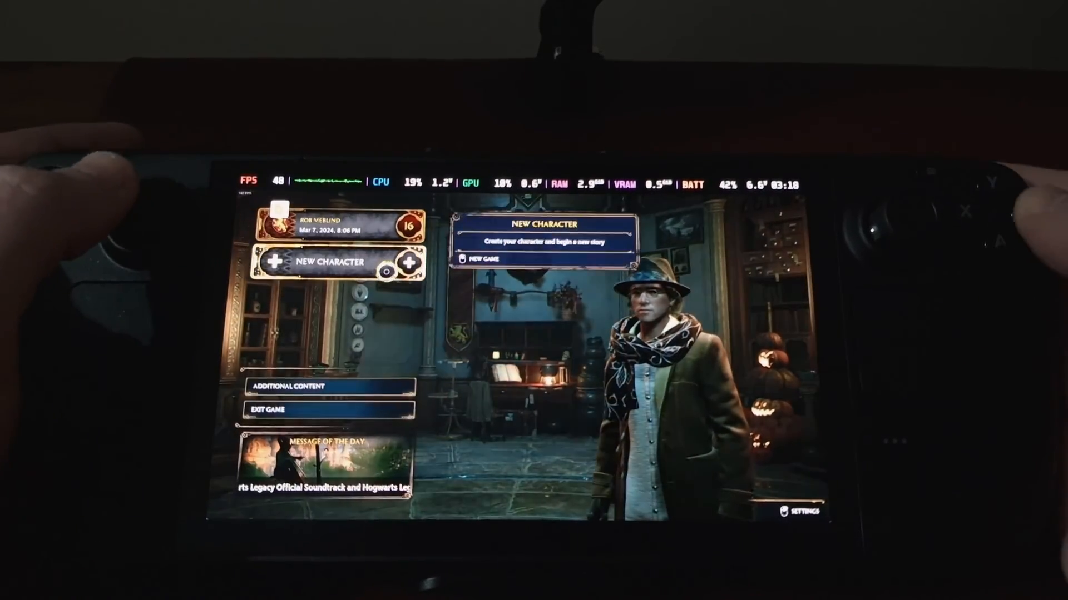
{"action": "left_click", "coordinate": [334, 225]}
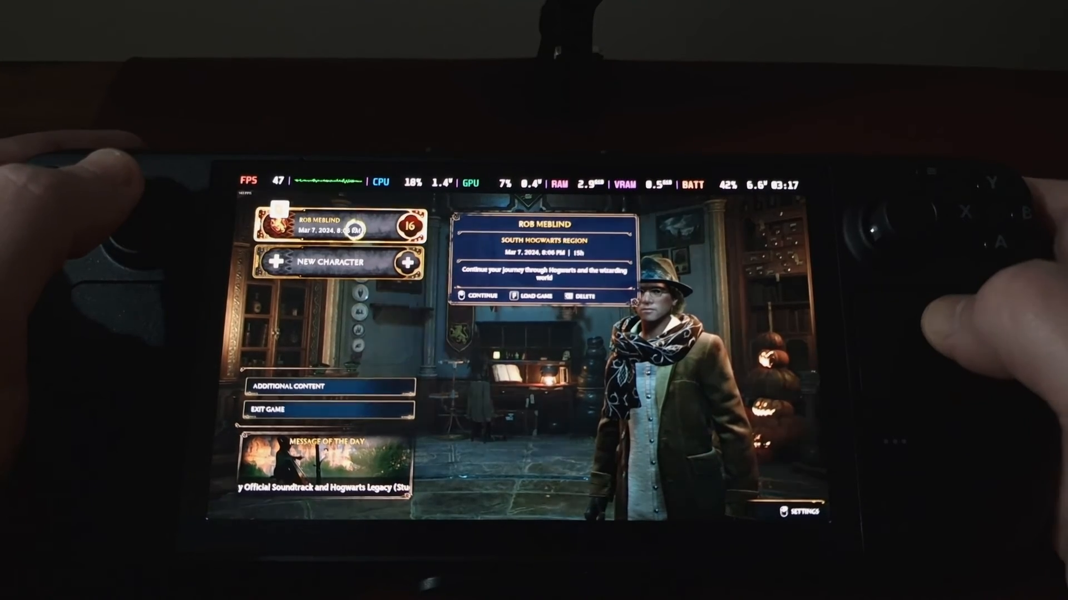